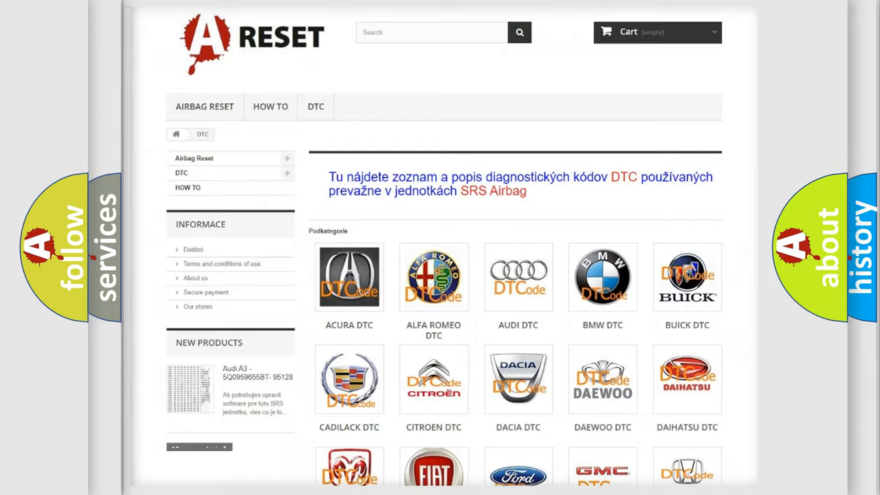
{"action": "scroll", "scroll_direction": "down", "scroll_amount": 3}
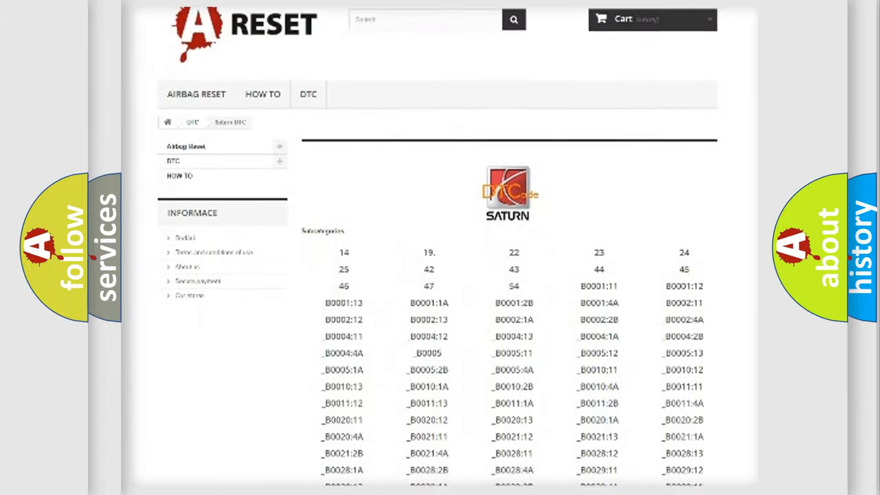
{"action": "scroll", "scroll_direction": "down", "scroll_amount": 3}
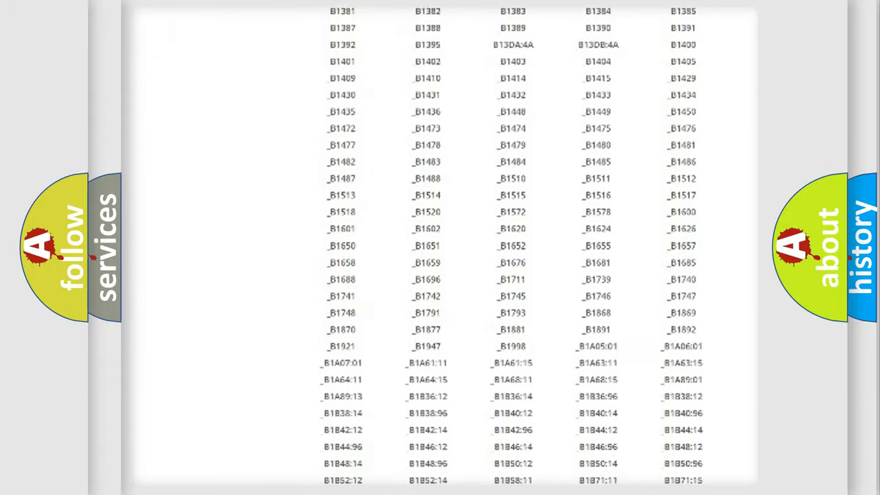